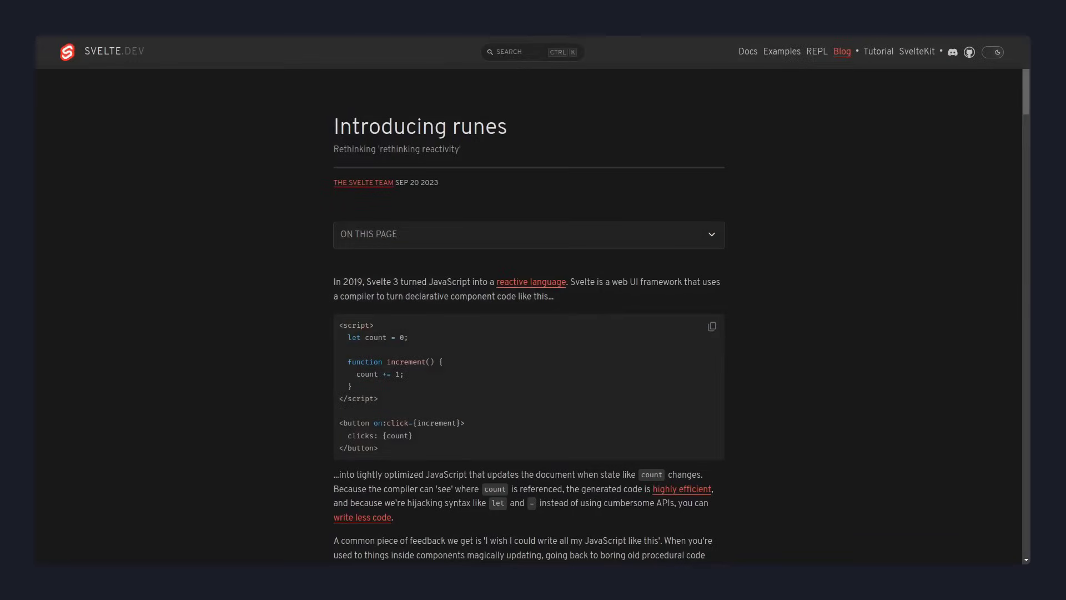
pyautogui.scroll(-3)
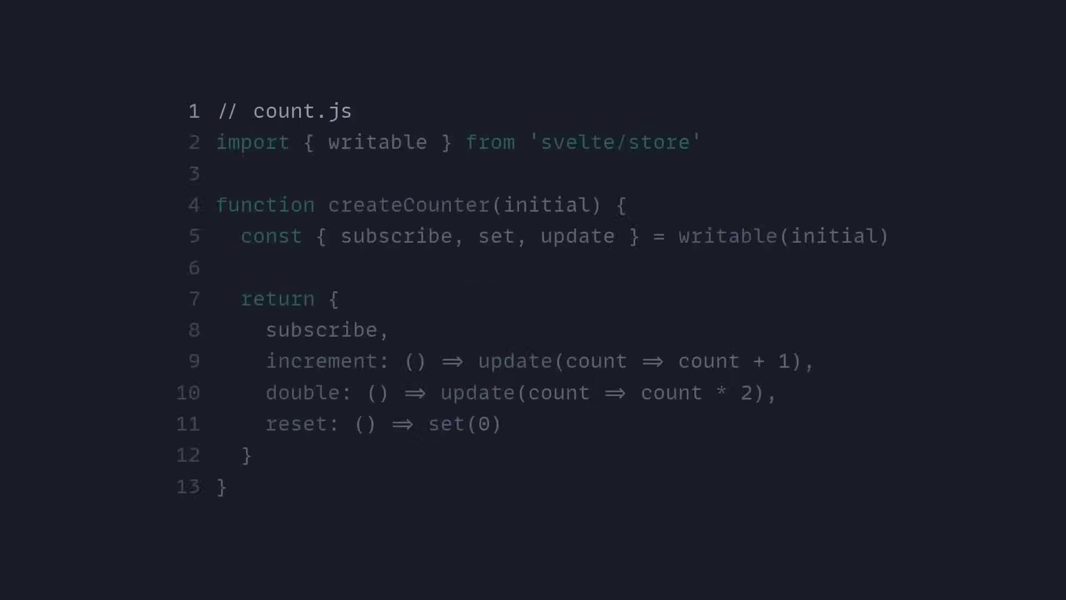
pyautogui.write('export')
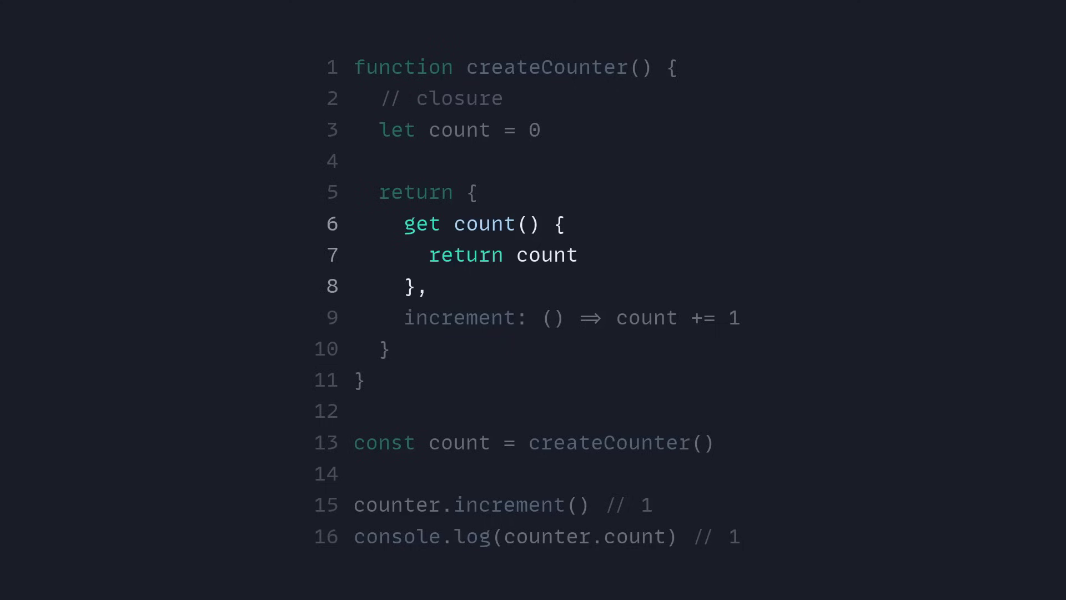
pyautogui.scroll(-3)
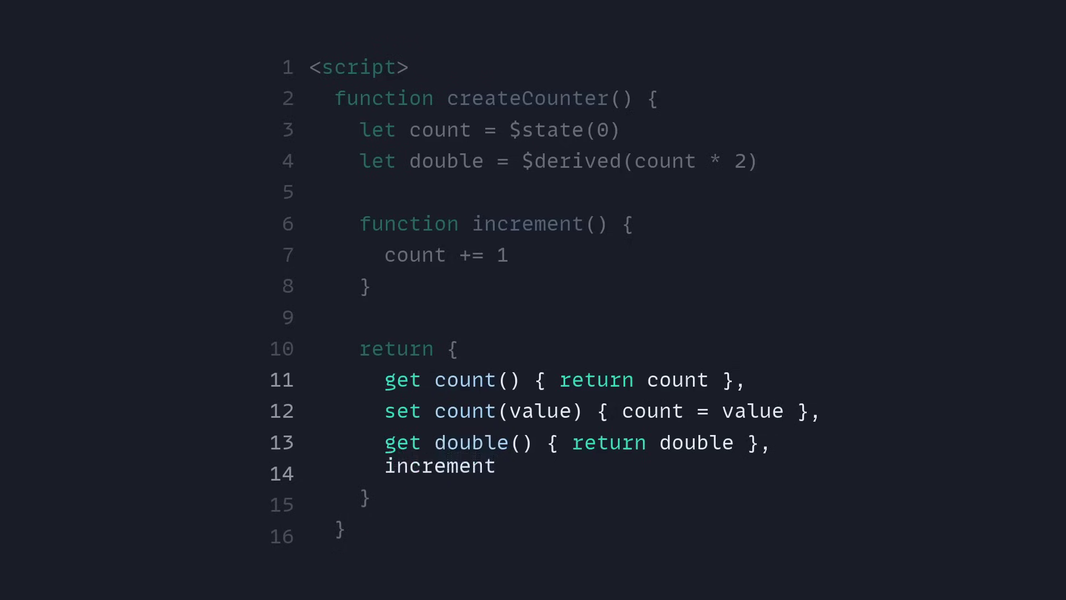
pyautogui.scroll(-3)
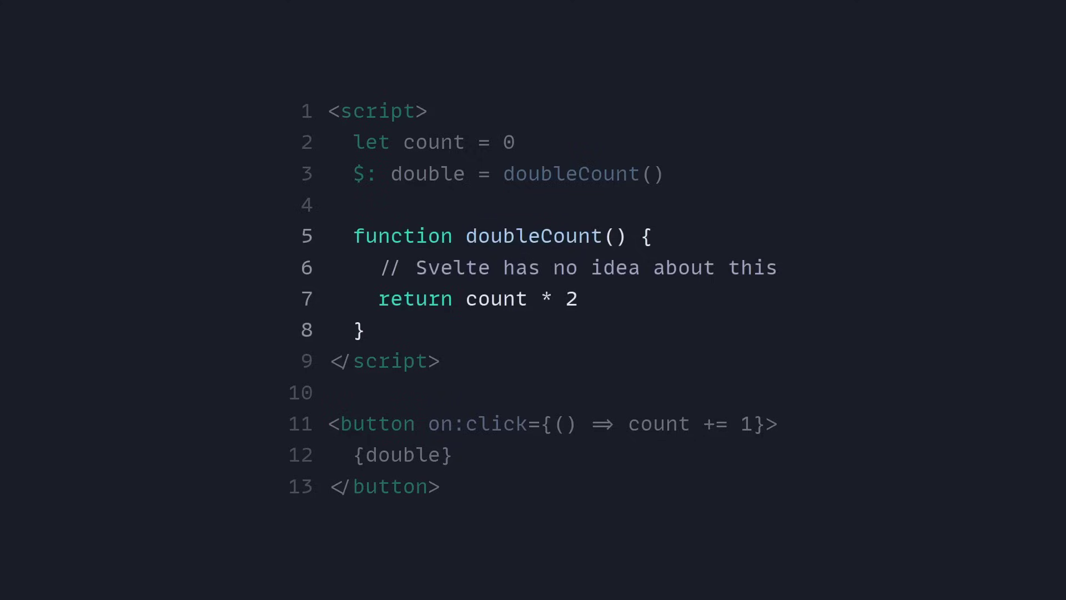
pyautogui.write('(doubleCount(), count)')
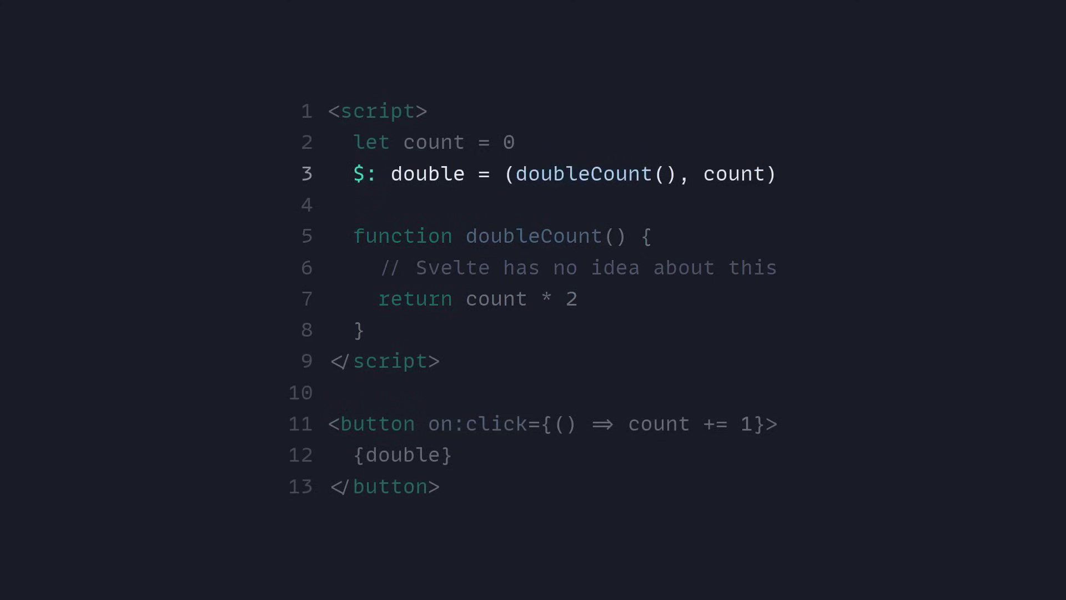